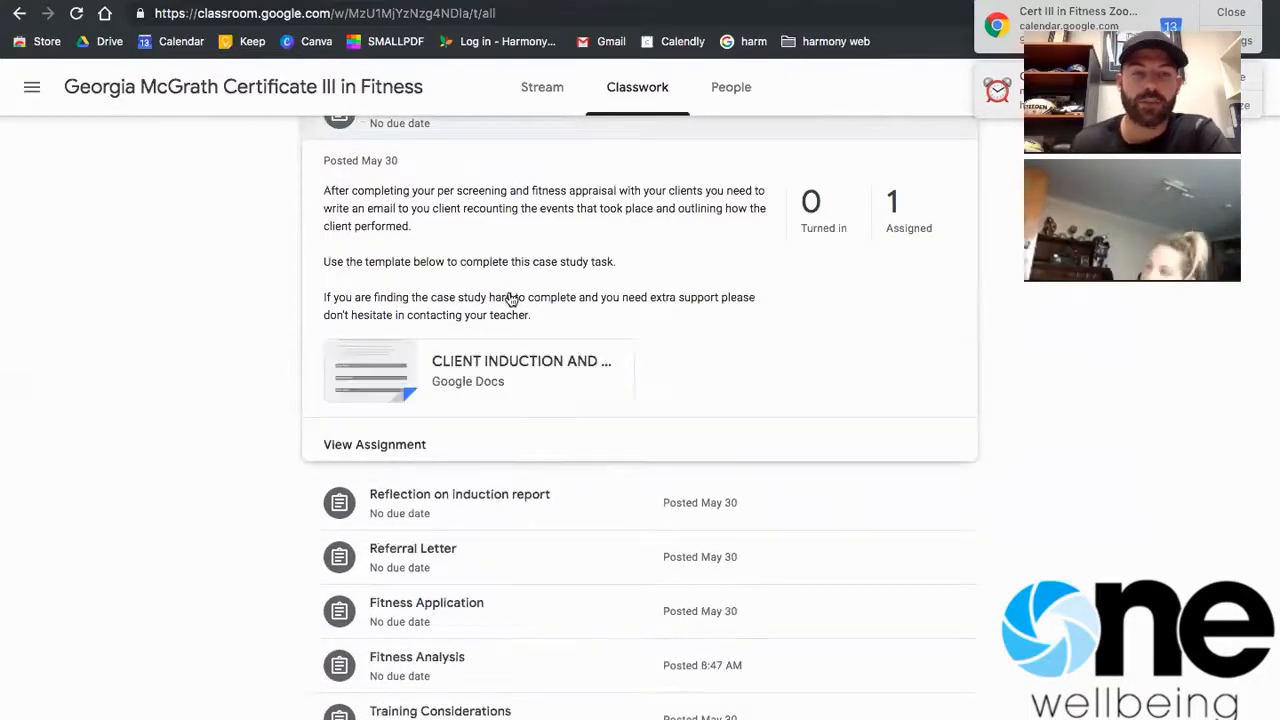
{"action": "scroll", "scroll_direction": "up", "scroll_amount": 3}
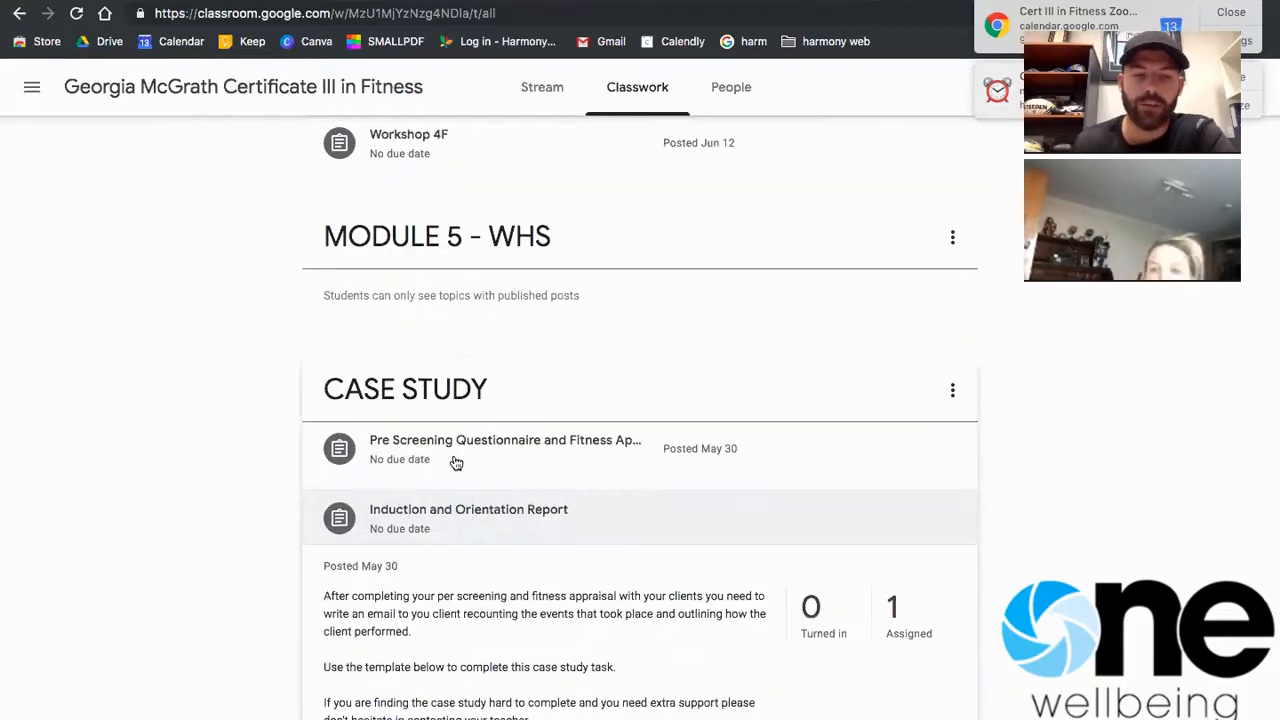
{"action": "scroll", "scroll_direction": "down", "scroll_amount": 3}
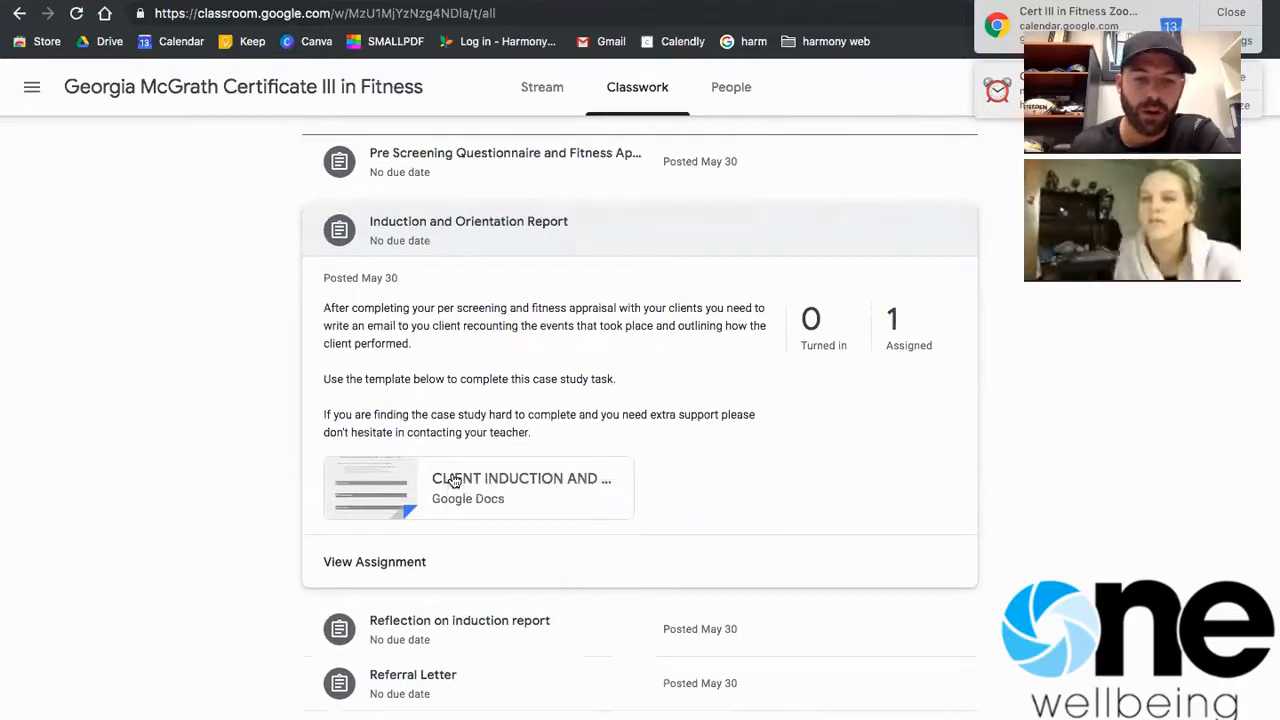
{"action": "left_click", "coordinate": [478, 488]}
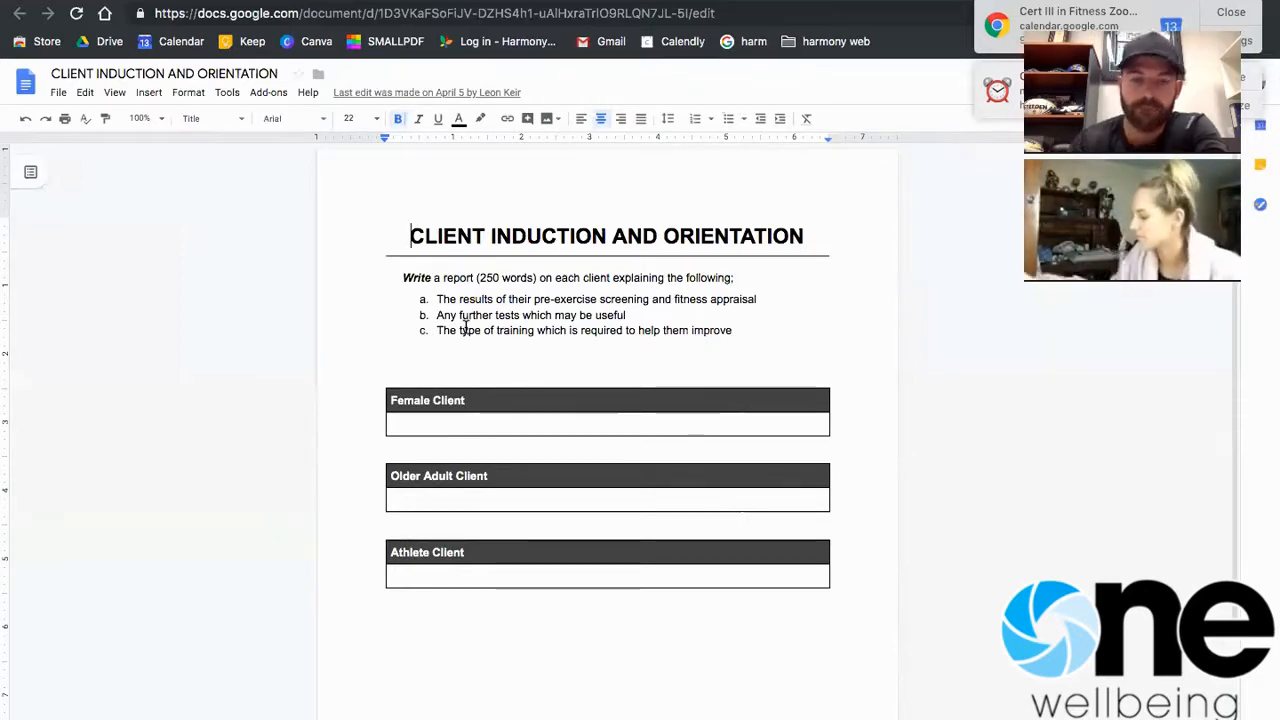
{"action": "left_click", "coordinate": [440, 424]}
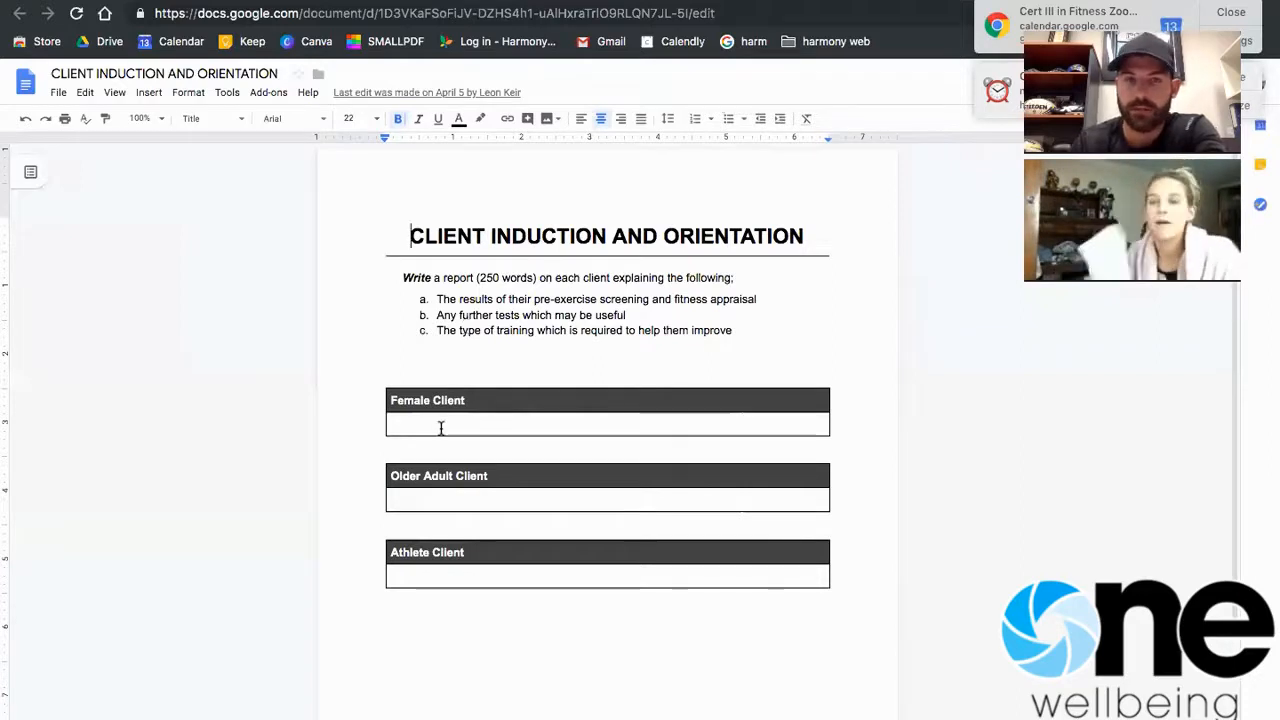